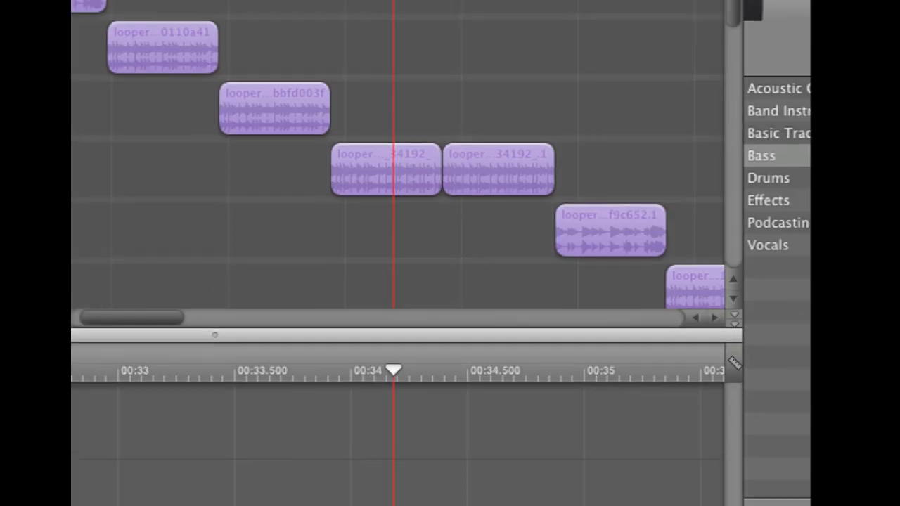
Step: Show the GarageBand application menu with Preferences and Quit GarageBand
left_click(189, 14)
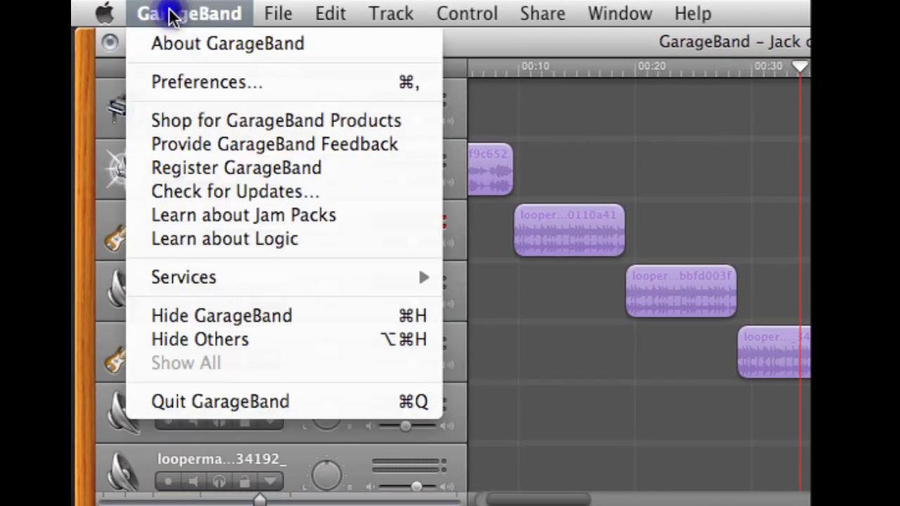
left_click(206, 81)
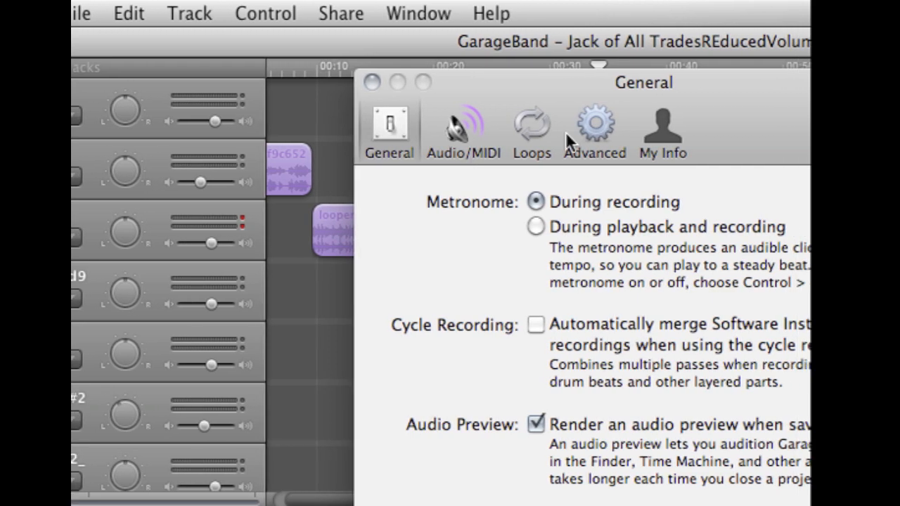
left_click(593, 129)
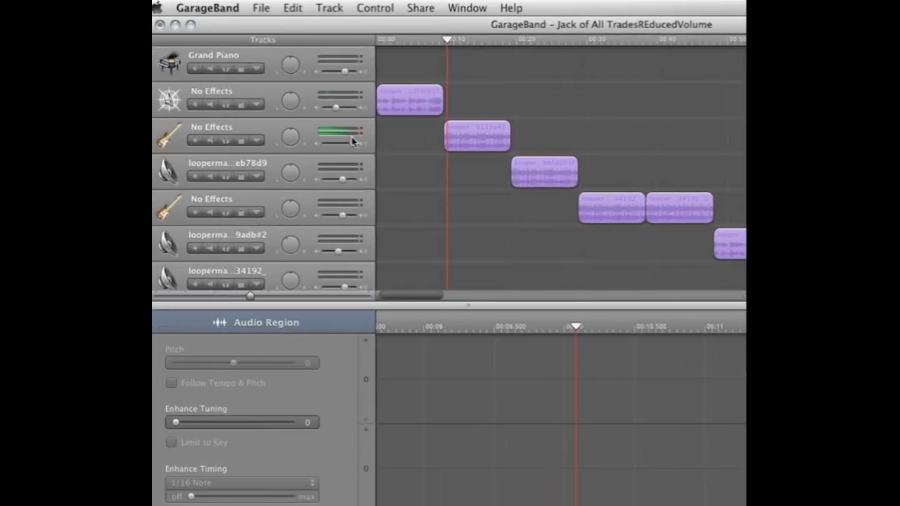
Step: Raise the guitar No Effects track volume to about 5.5 dB and adjust the master volume
left_click_drag(345, 141, 359, 141)
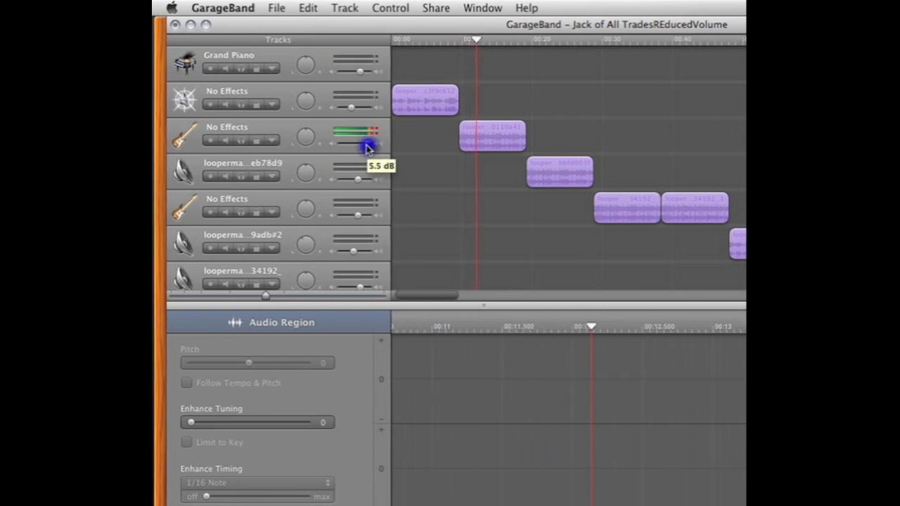
left_click_drag(367, 143, 360, 143)
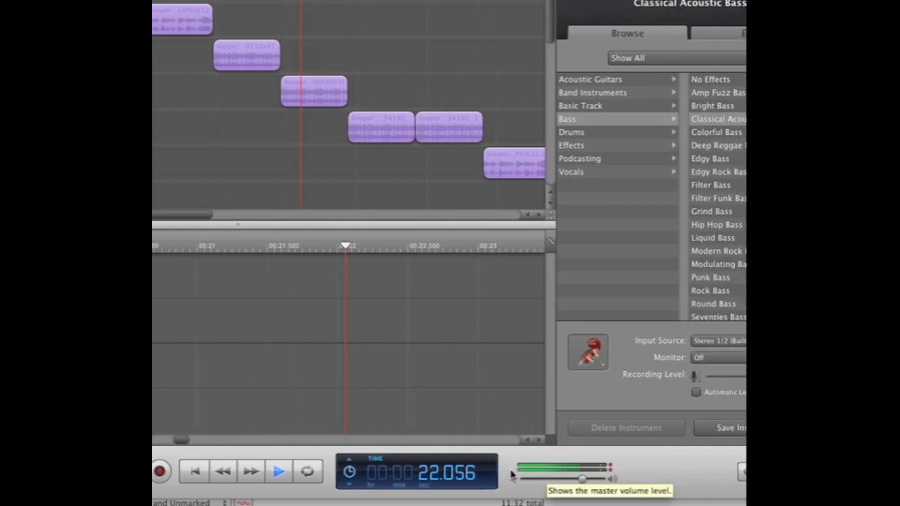
left_click(436, 9)
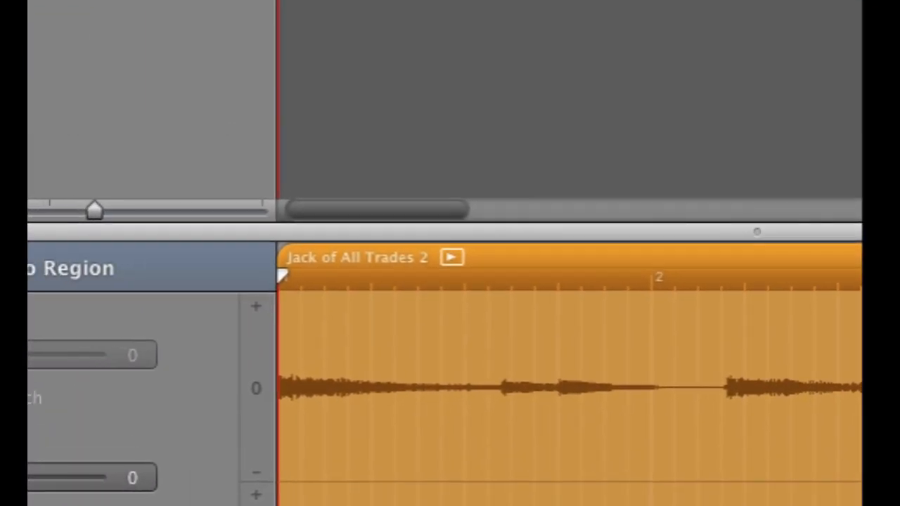
Step: Select the Jack of All Trades 2 track and read its volume level against the other tracks
left_click(354, 16)
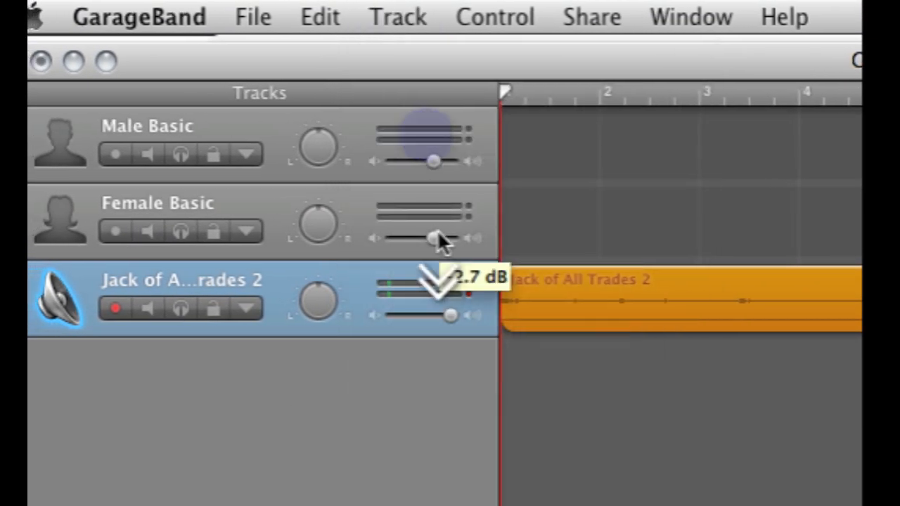
scroll("down", 3)
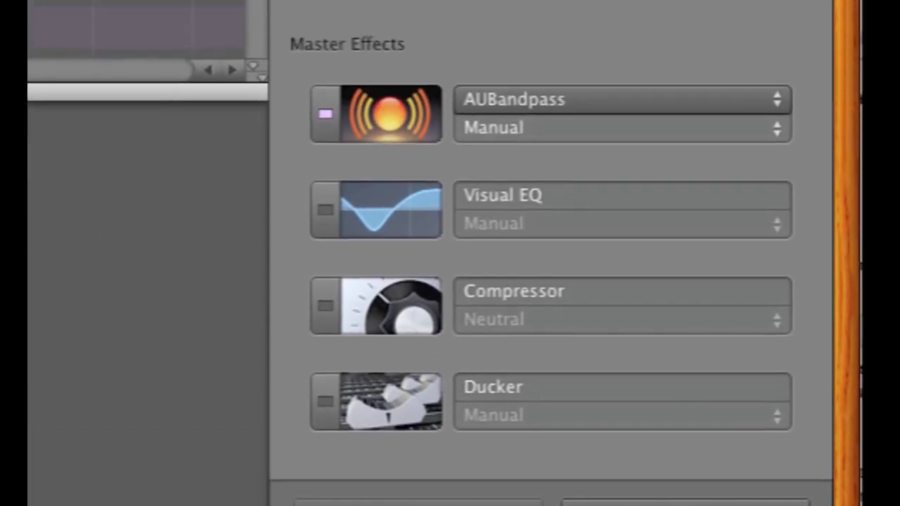
Step: Replace the master track's AUBandpass effect with AUPeakLimiter under Master Effects
scroll("down", 3)
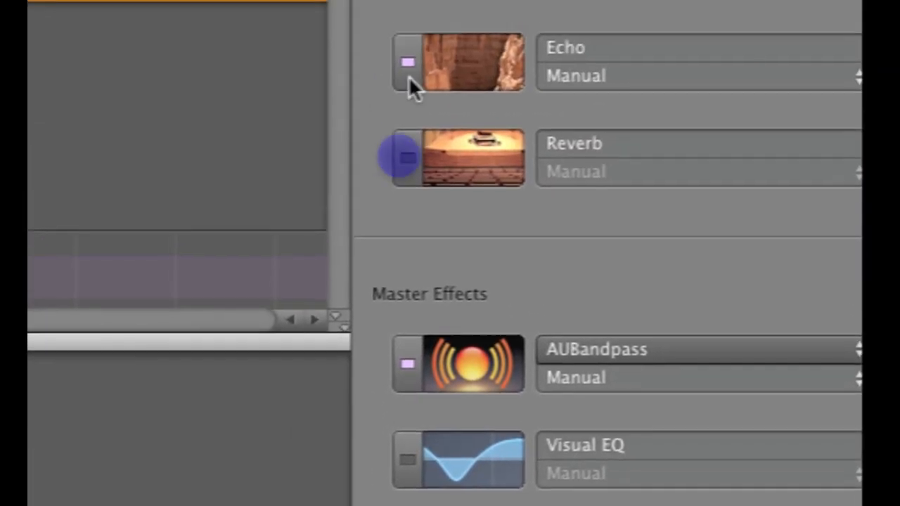
scroll("down", 3)
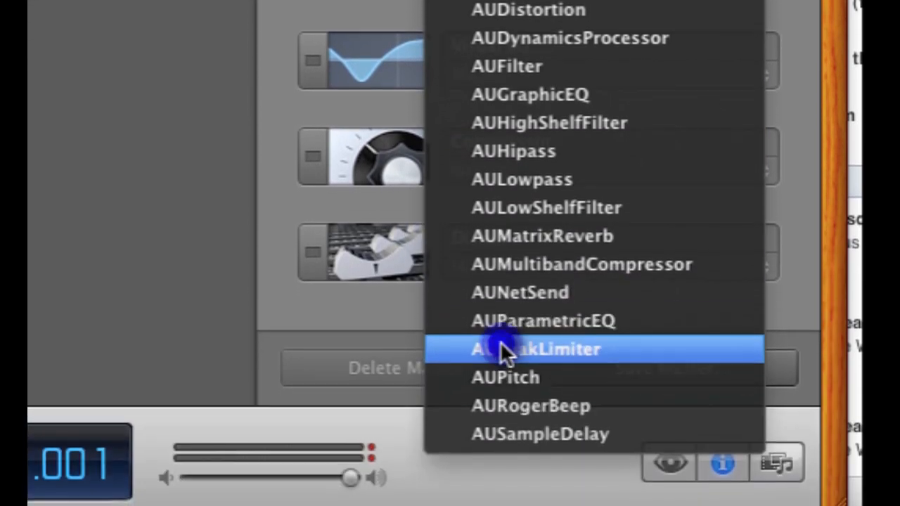
left_click(536, 349)
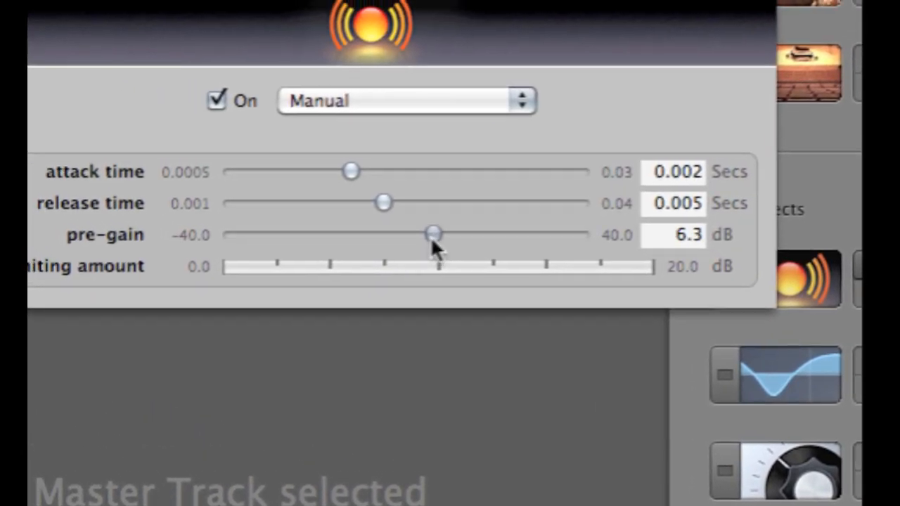
Step: Raise the AUPeakLimiter pre-gain from 6.3 dB through 7.39 dB to 7.75 dB
left_click_drag(433, 233, 443, 245)
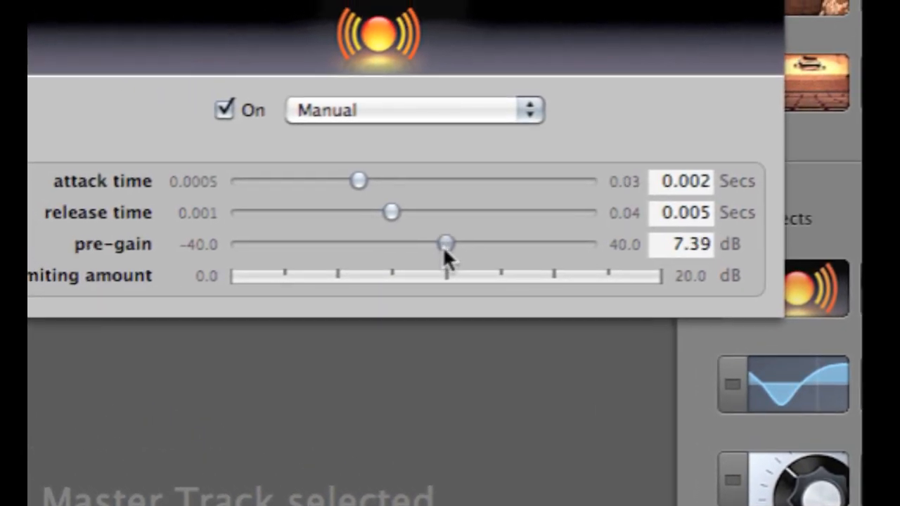
left_click_drag(447, 245, 447, 247)
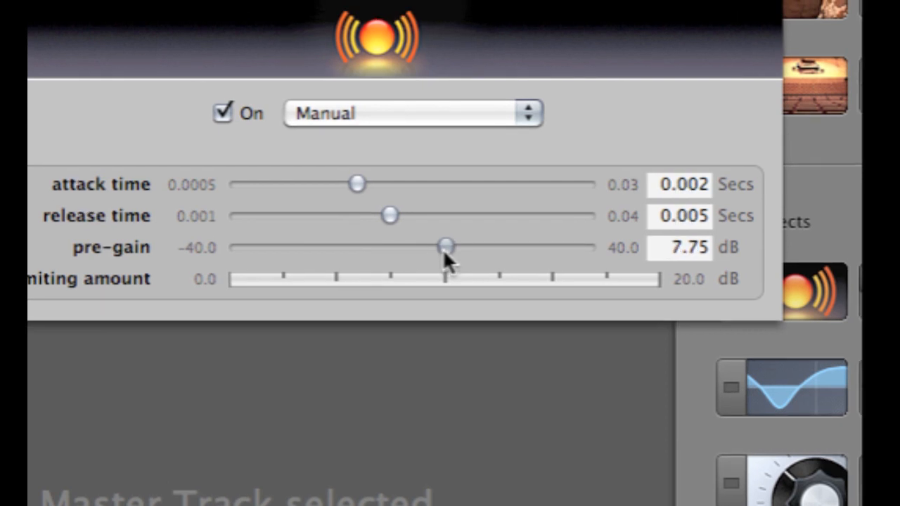